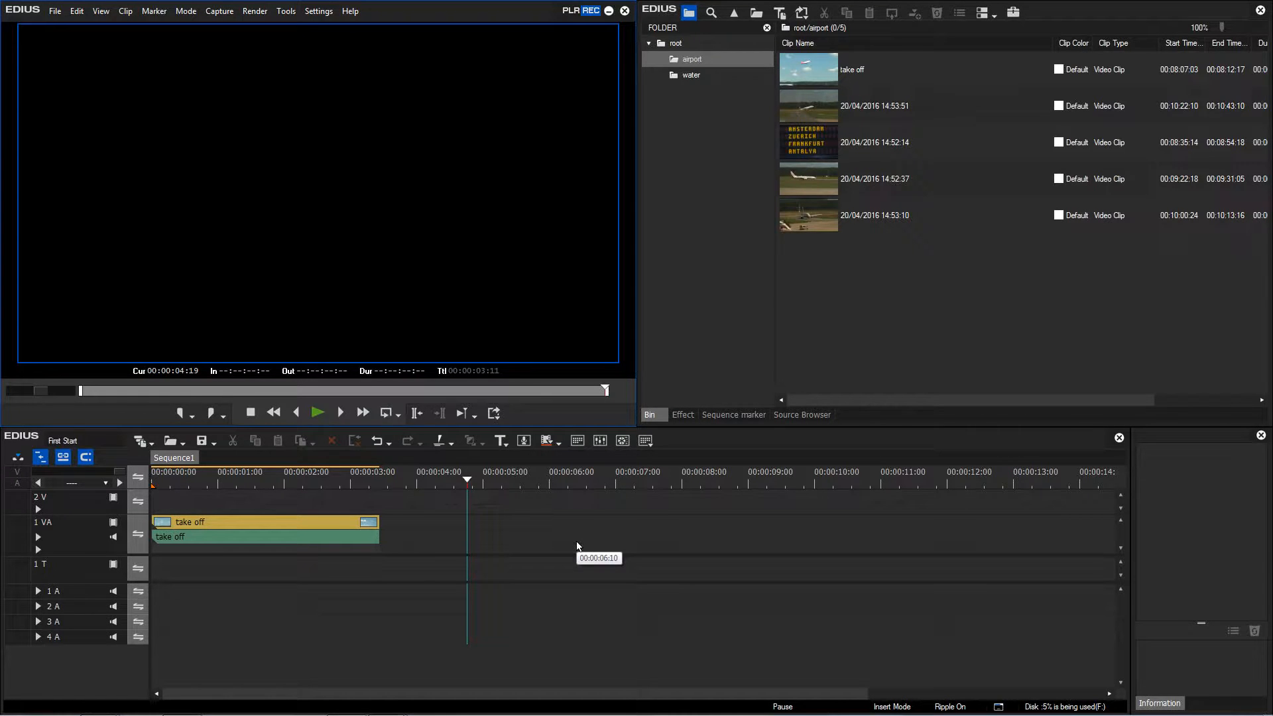
{"action": "mouse_move", "coordinate": [416, 529]}
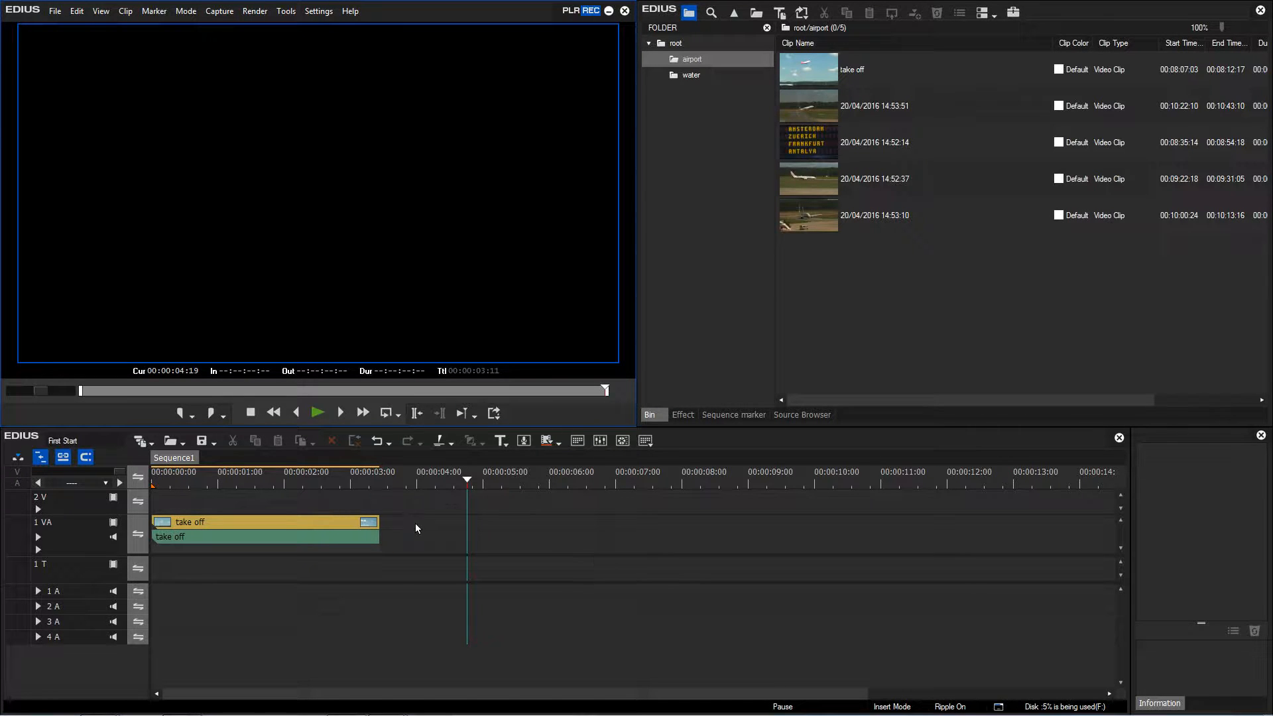
{"action": "mouse_move", "coordinate": [420, 531]}
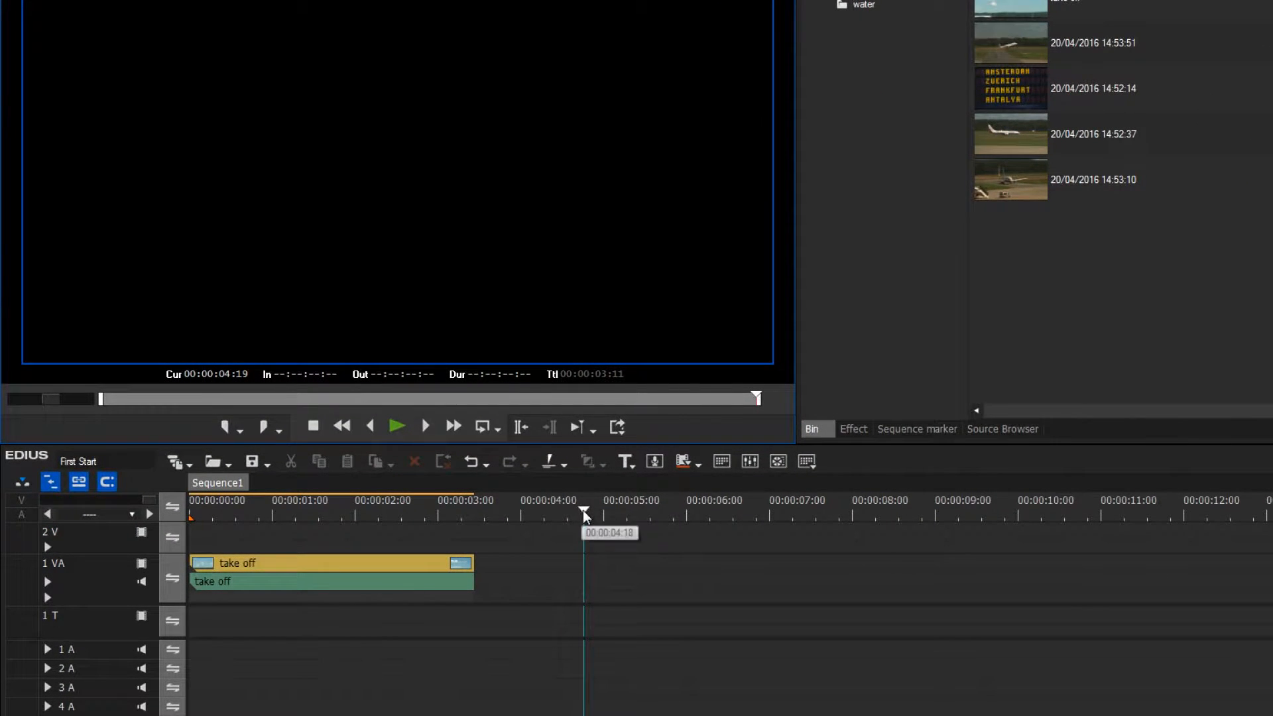
- Place the playhead at the end of the 'take off' clip, 00:00:03:11
{"action": "left_click", "coordinate": [474, 510]}
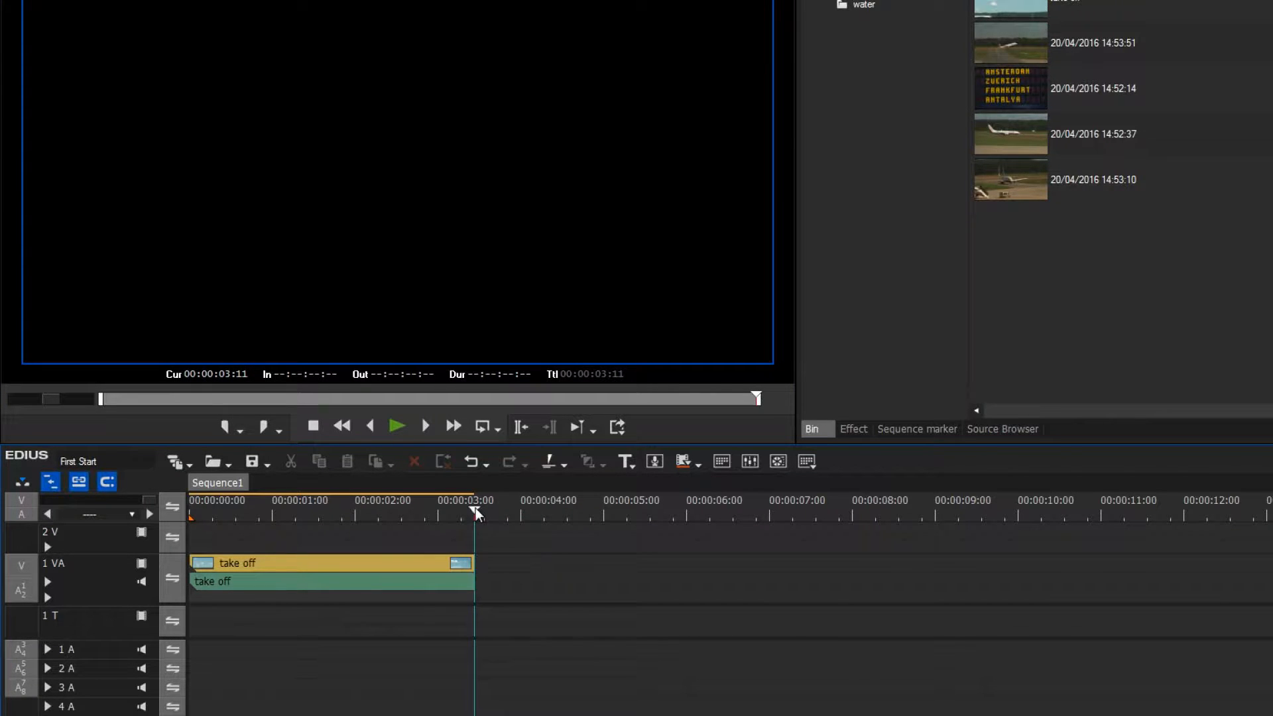
{"action": "mouse_move", "coordinate": [483, 527]}
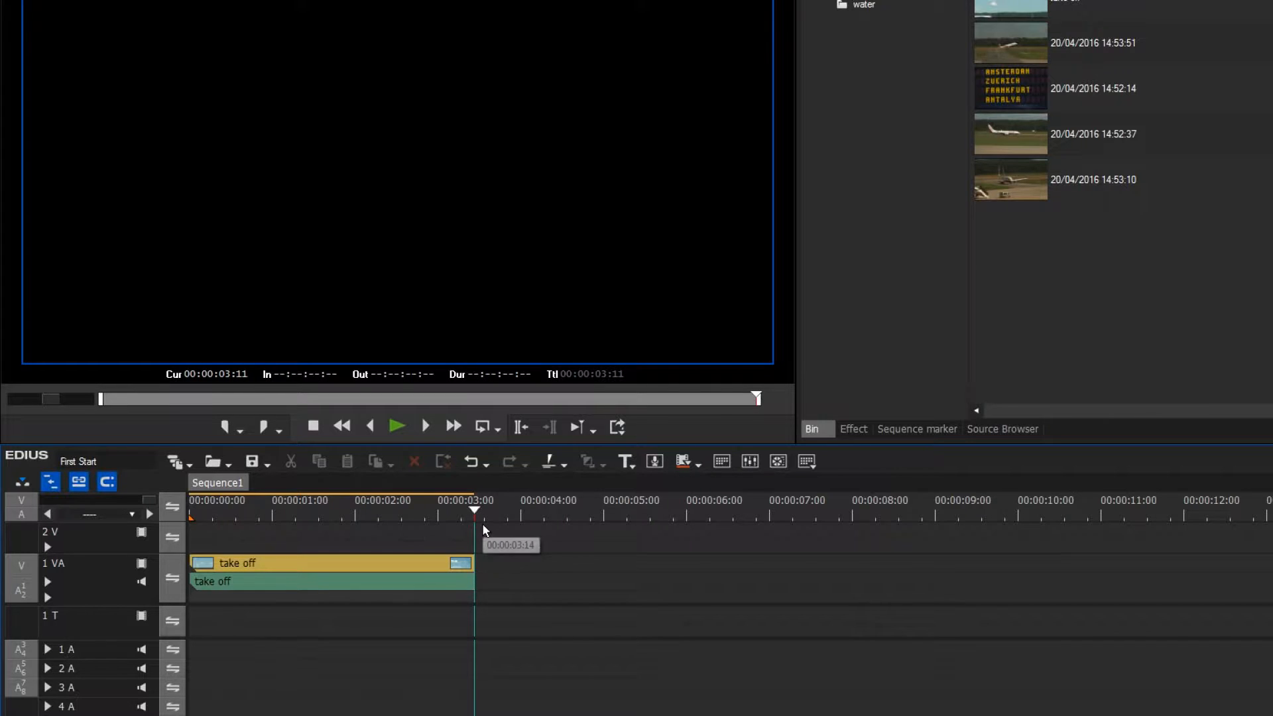
{"action": "mouse_move", "coordinate": [479, 567]}
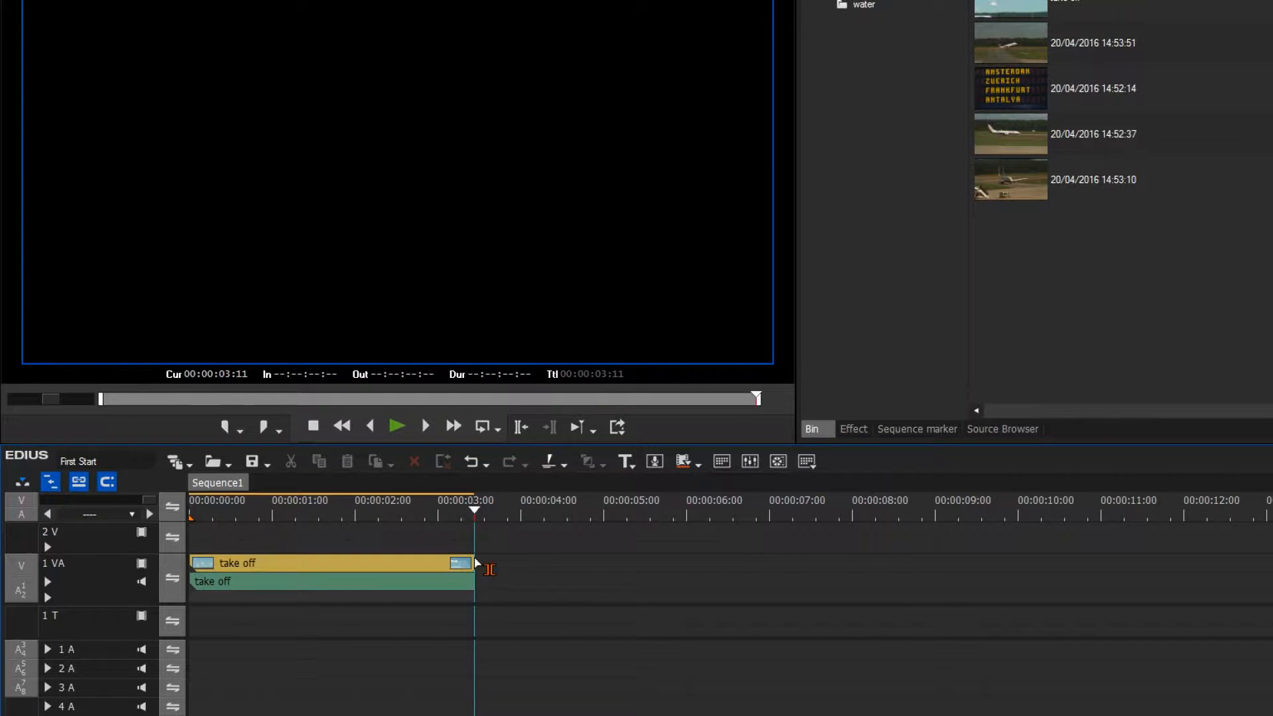
{"action": "mouse_move", "coordinate": [479, 593]}
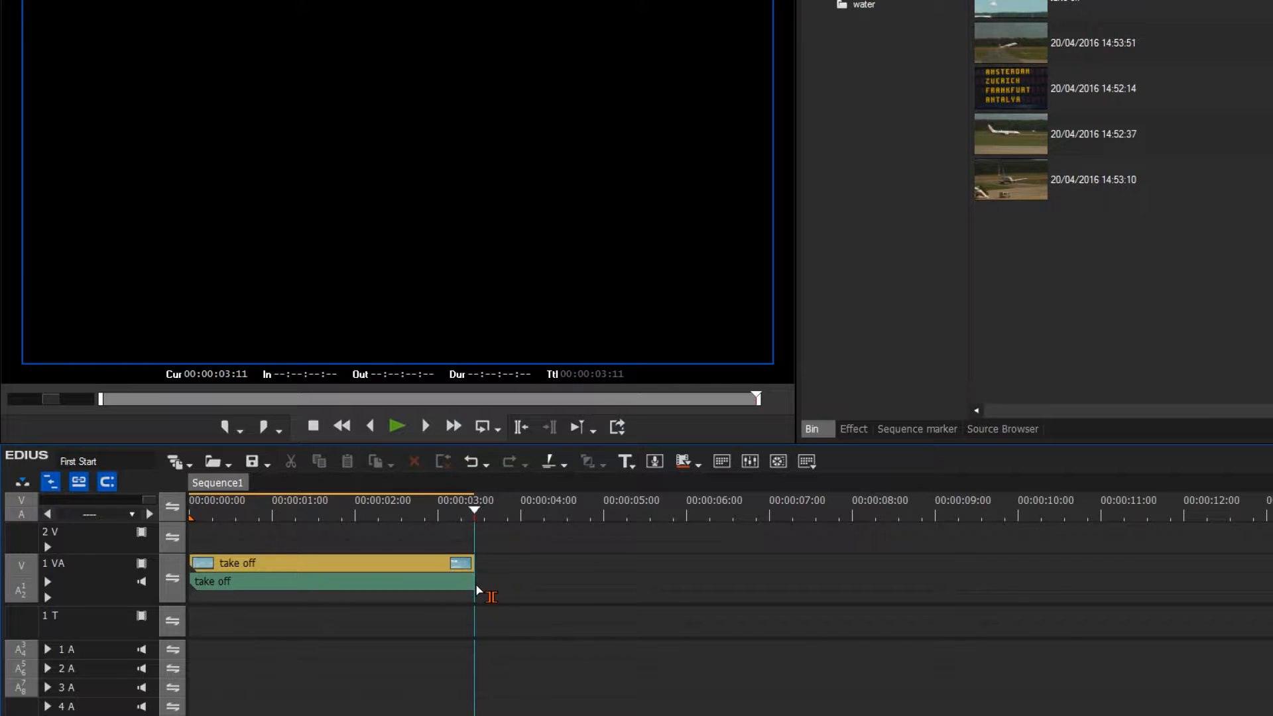
{"action": "mouse_move", "coordinate": [230, 532]}
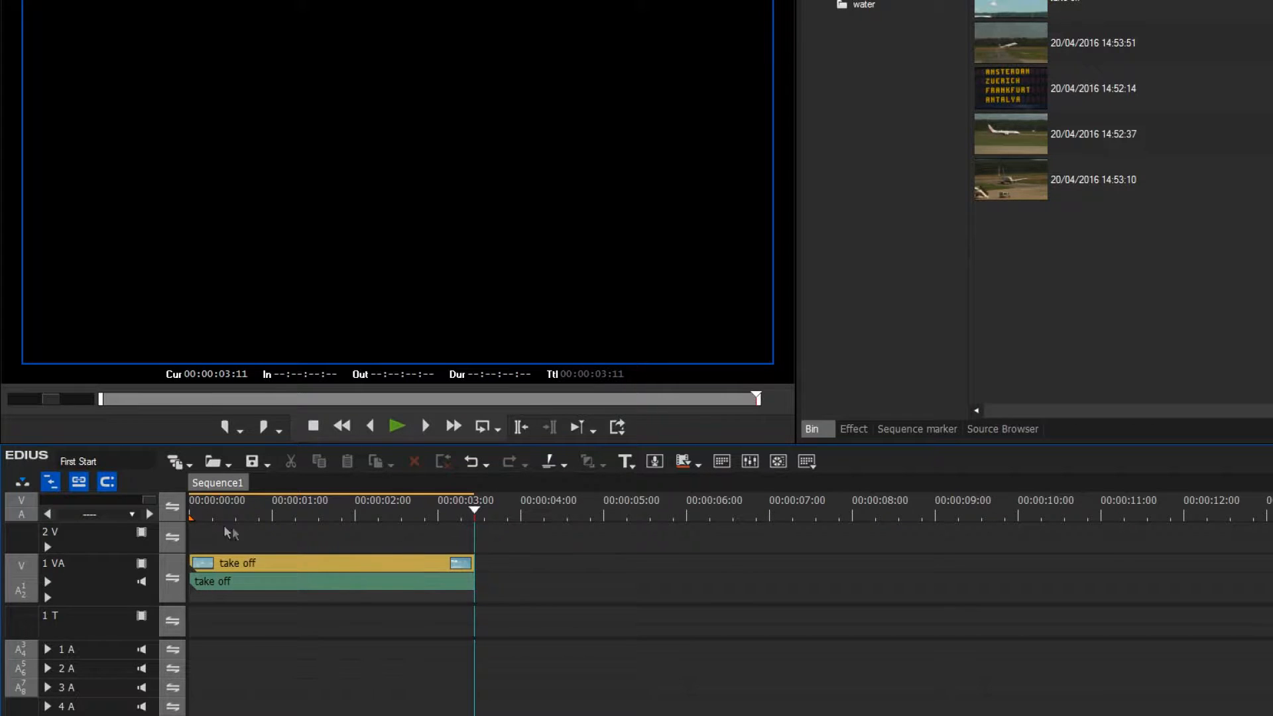
{"action": "mouse_move", "coordinate": [106, 482]}
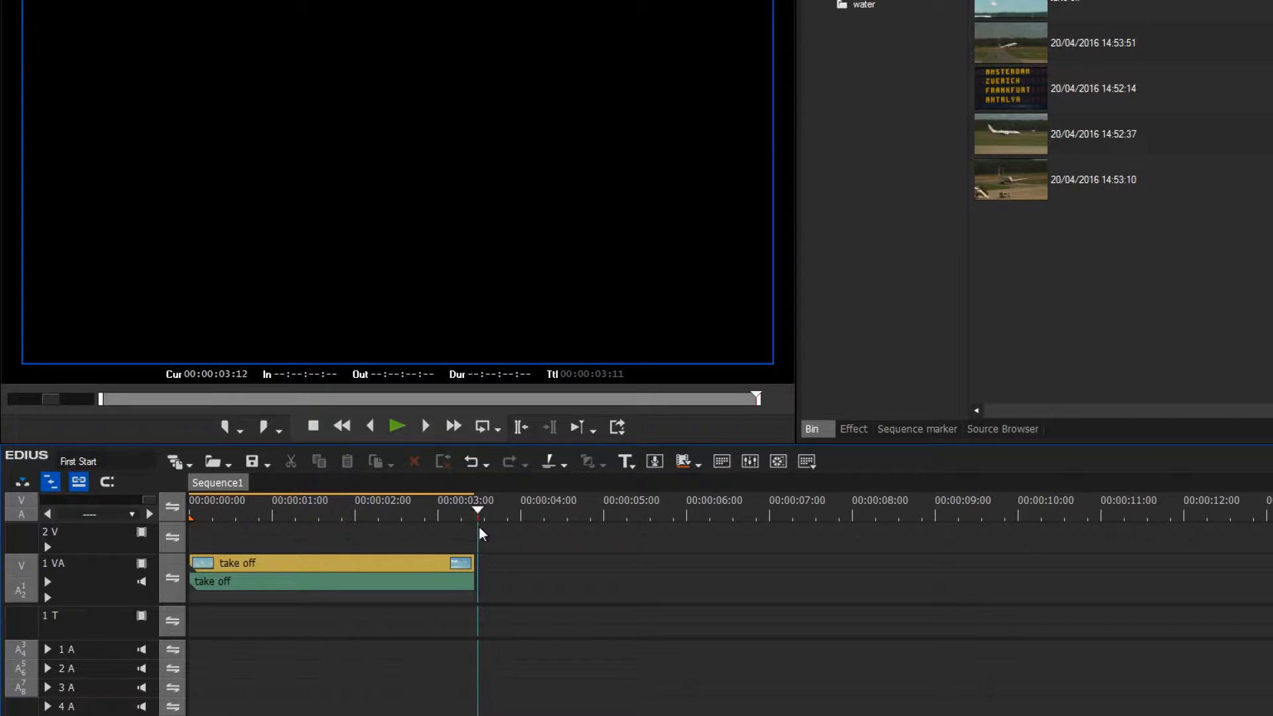
{"action": "left_click", "coordinate": [471, 511]}
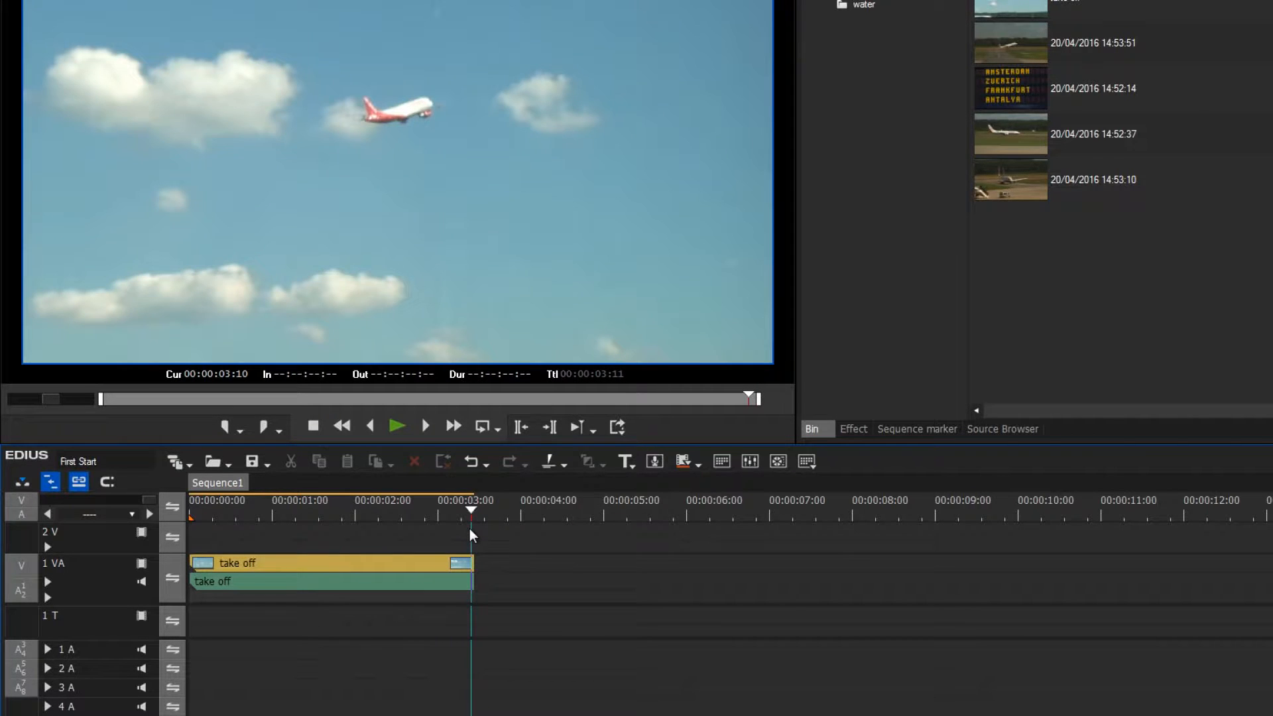
{"action": "mouse_move", "coordinate": [471, 534]}
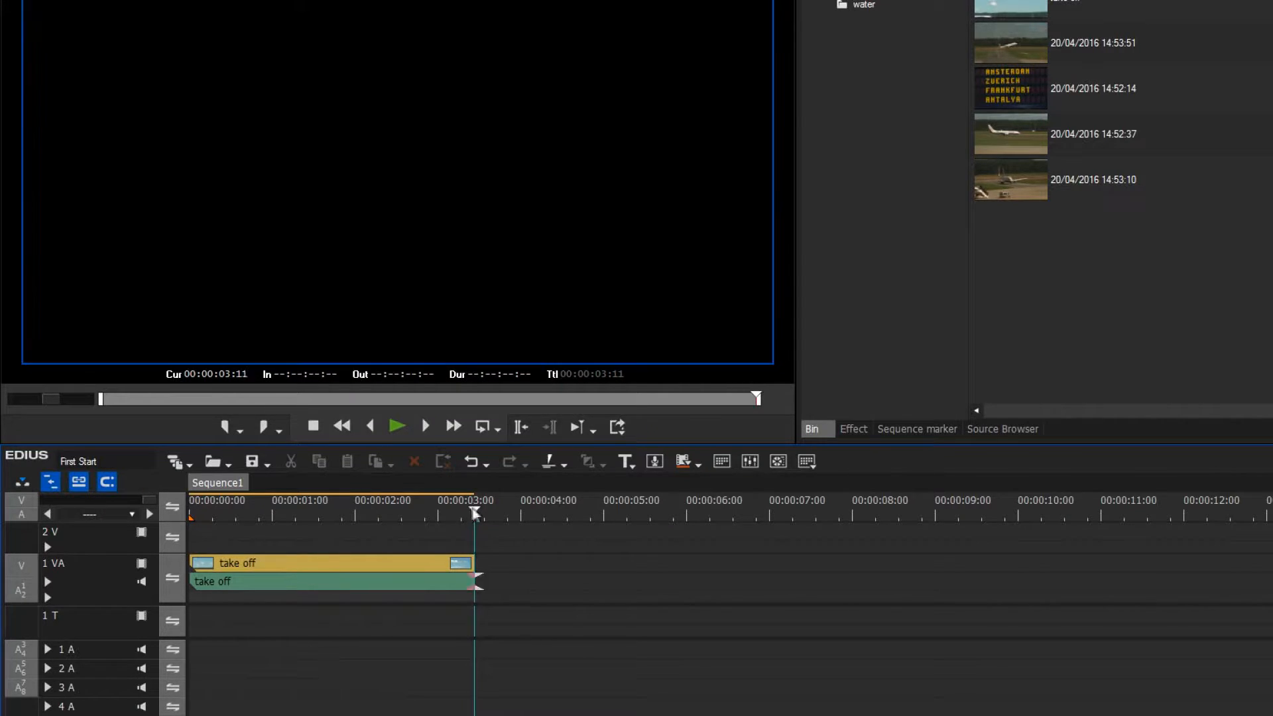
{"action": "mouse_move", "coordinate": [475, 513]}
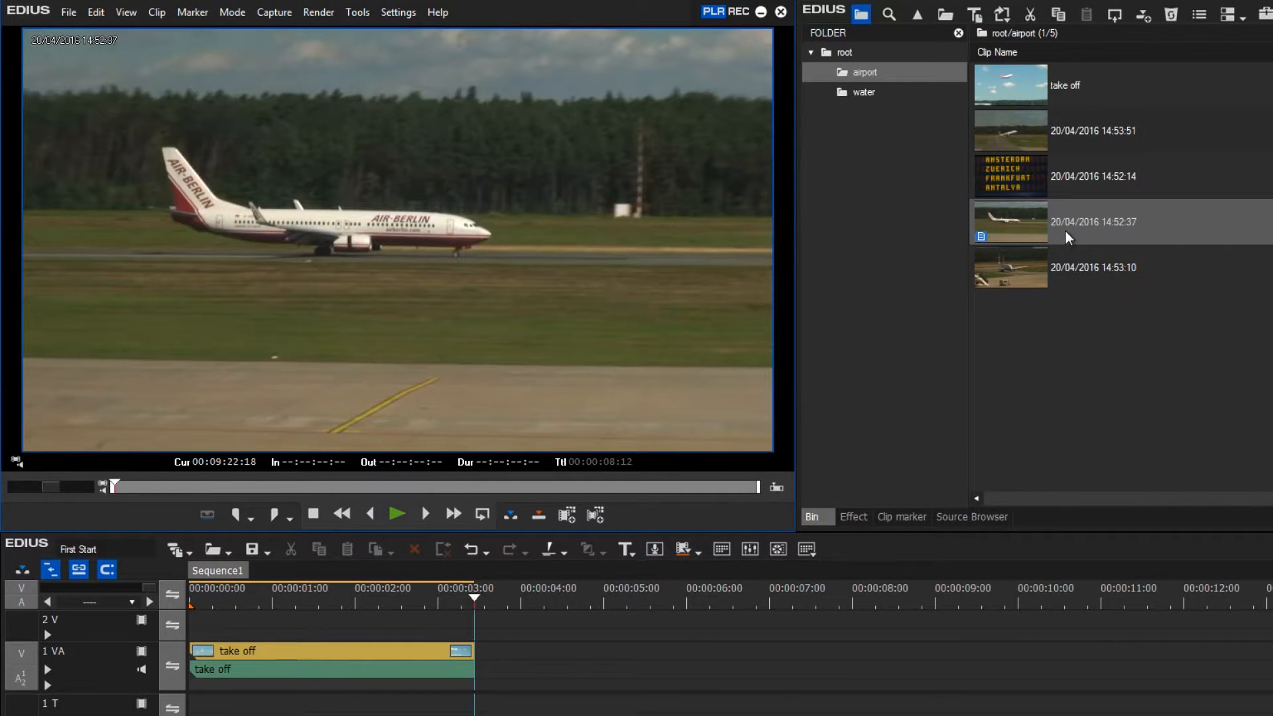
{"action": "mouse_move", "coordinate": [533, 481]}
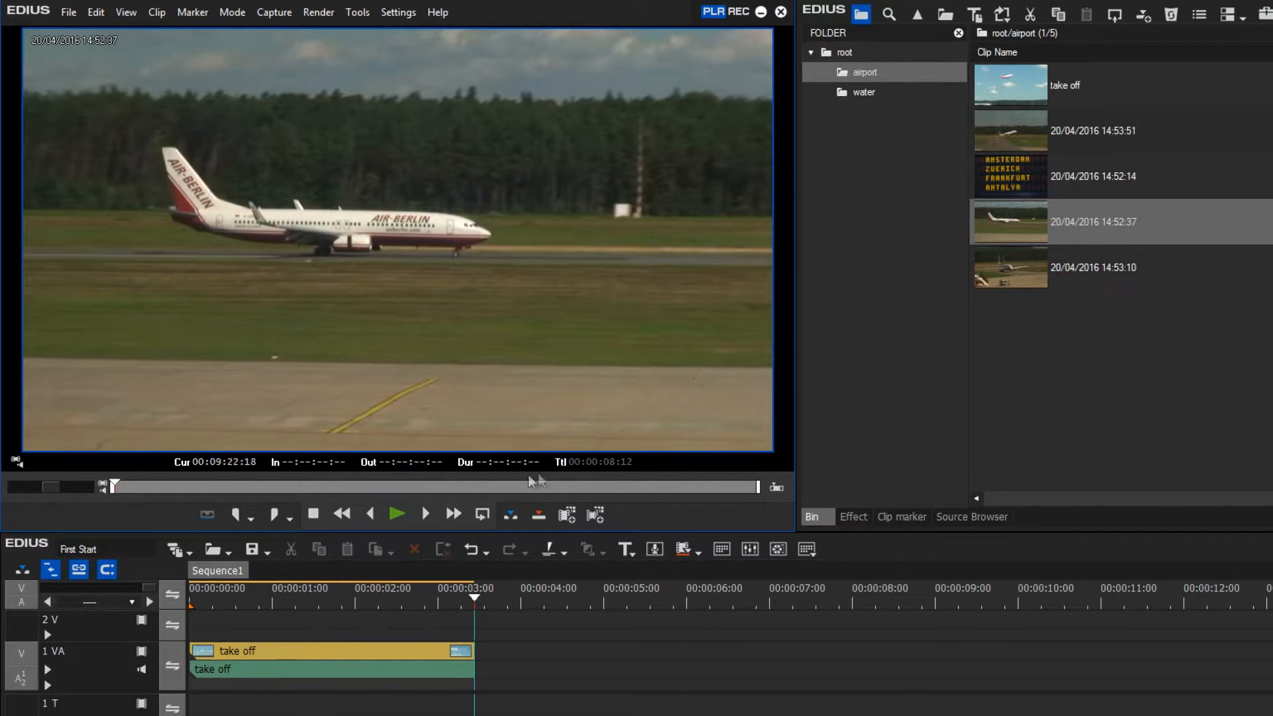
- Play and pause the 14:52:37 airport clip preview of the plane taxiing
{"action": "left_click", "coordinate": [397, 514]}
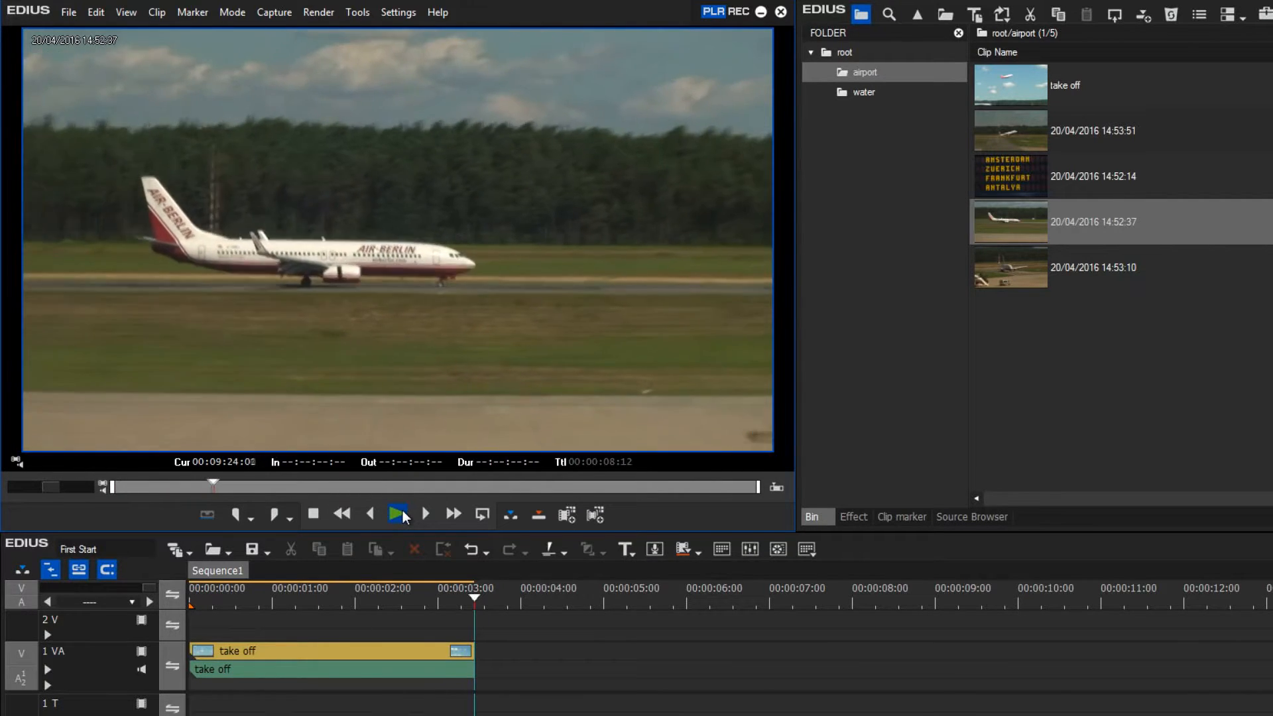
{"action": "left_click", "coordinate": [398, 514]}
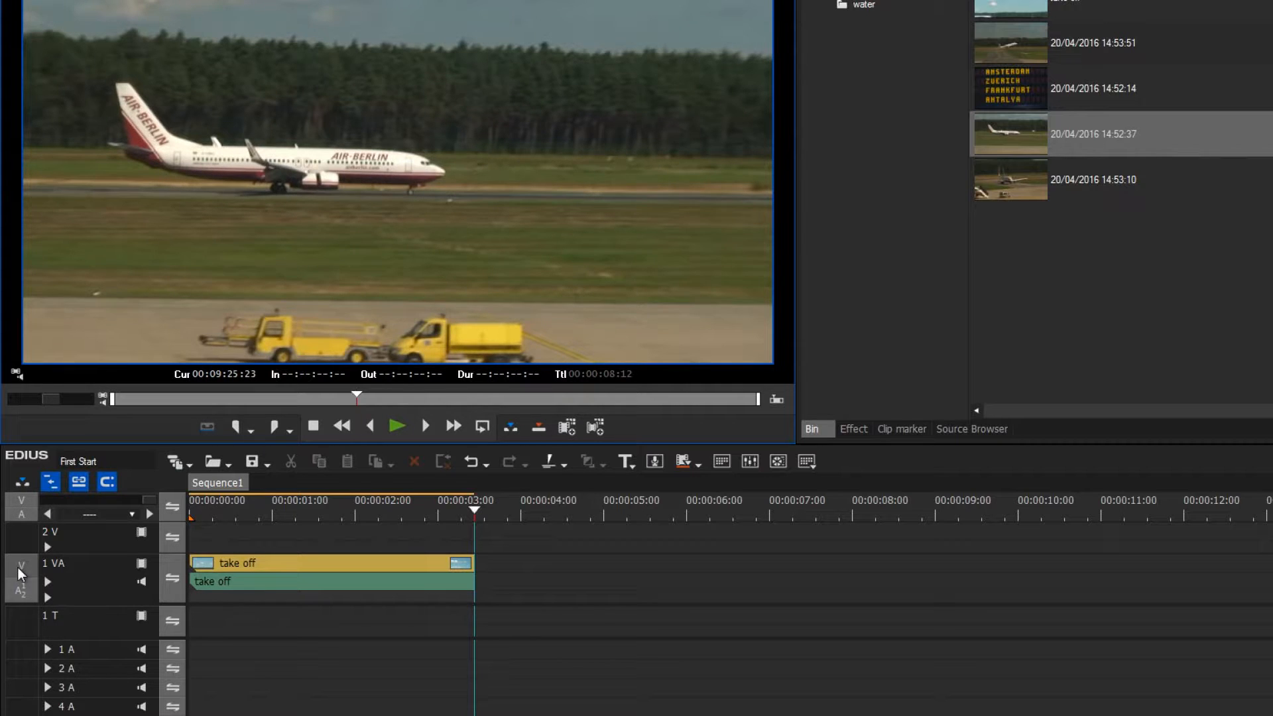
{"action": "mouse_move", "coordinate": [26, 597]}
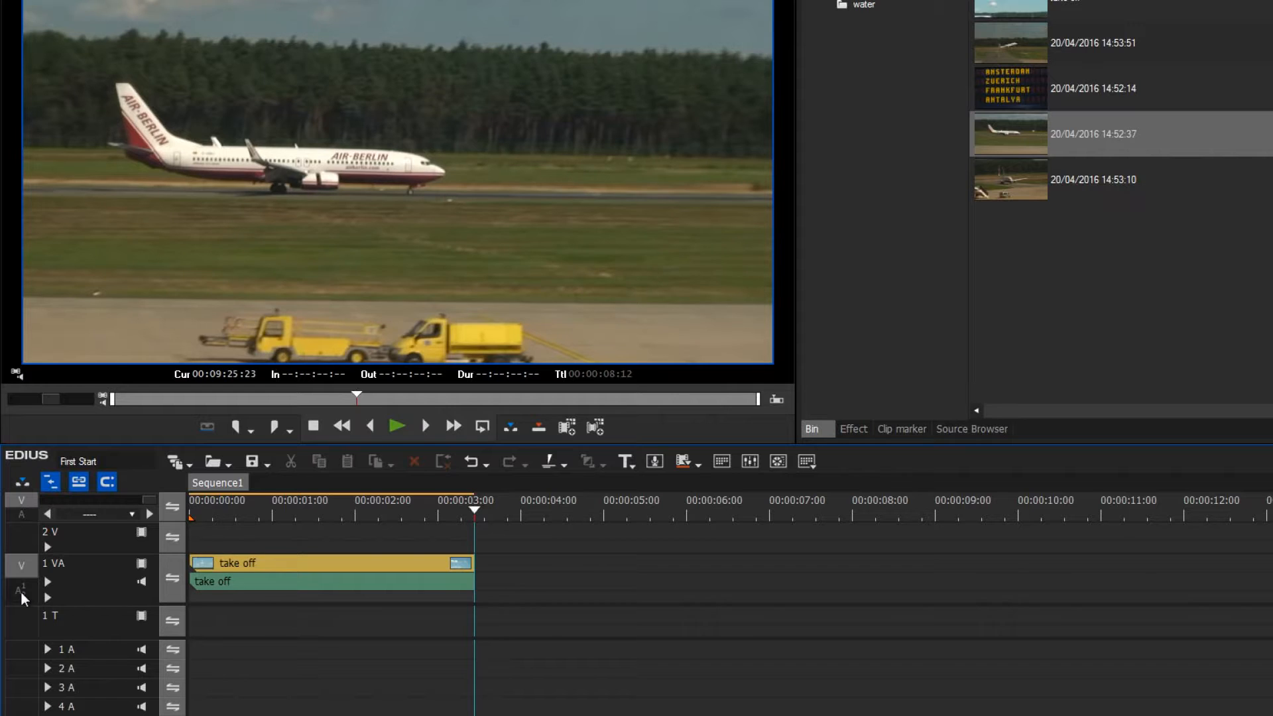
{"action": "mouse_move", "coordinate": [24, 589]}
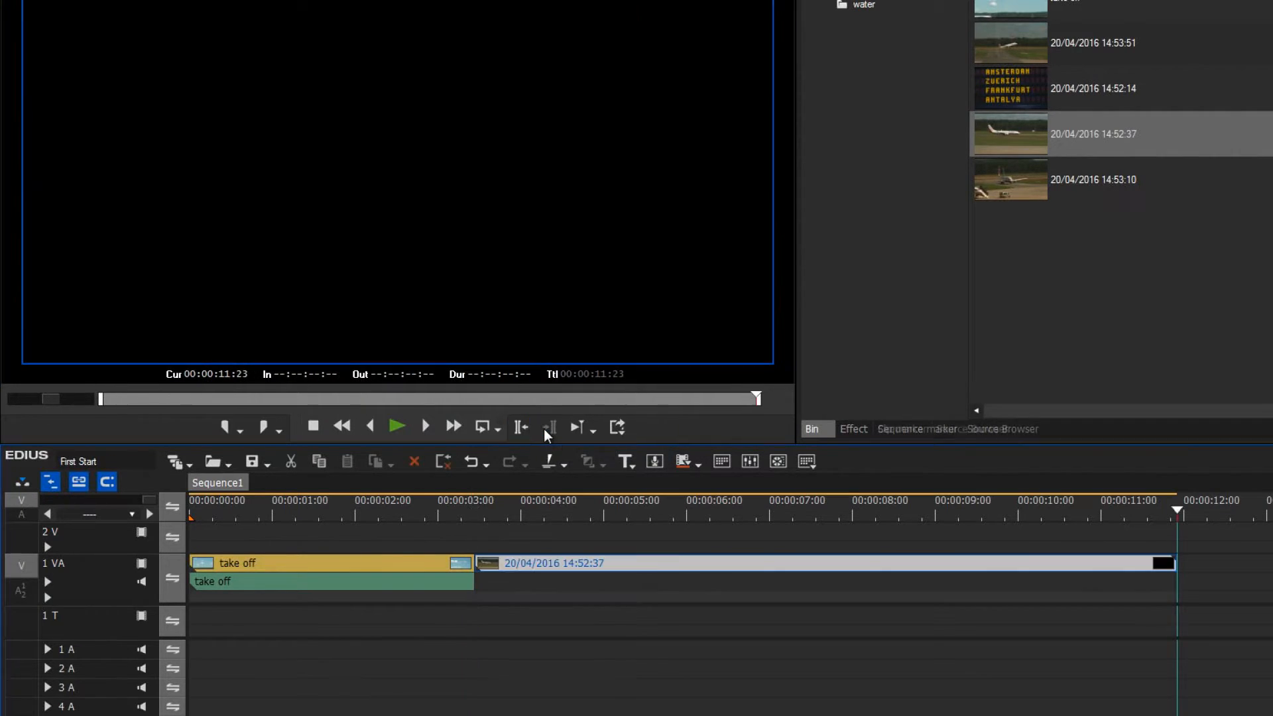
{"action": "mouse_move", "coordinate": [550, 428]}
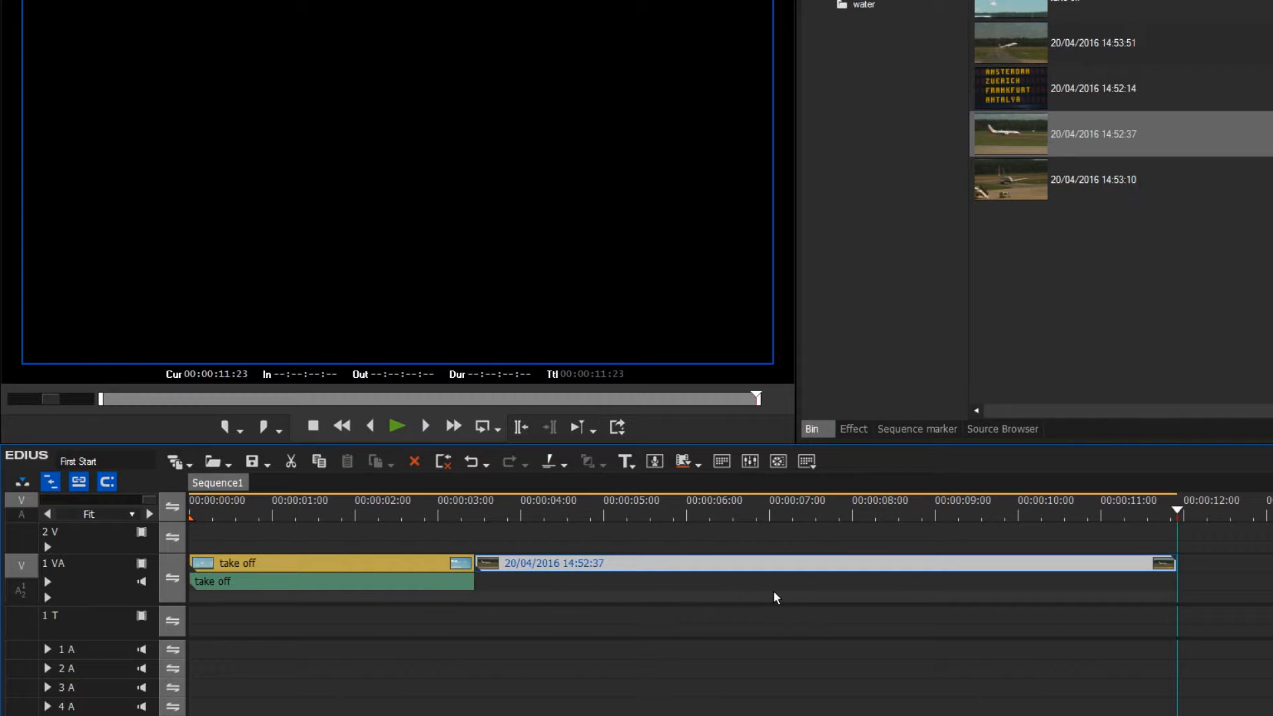
{"action": "mouse_move", "coordinate": [800, 603]}
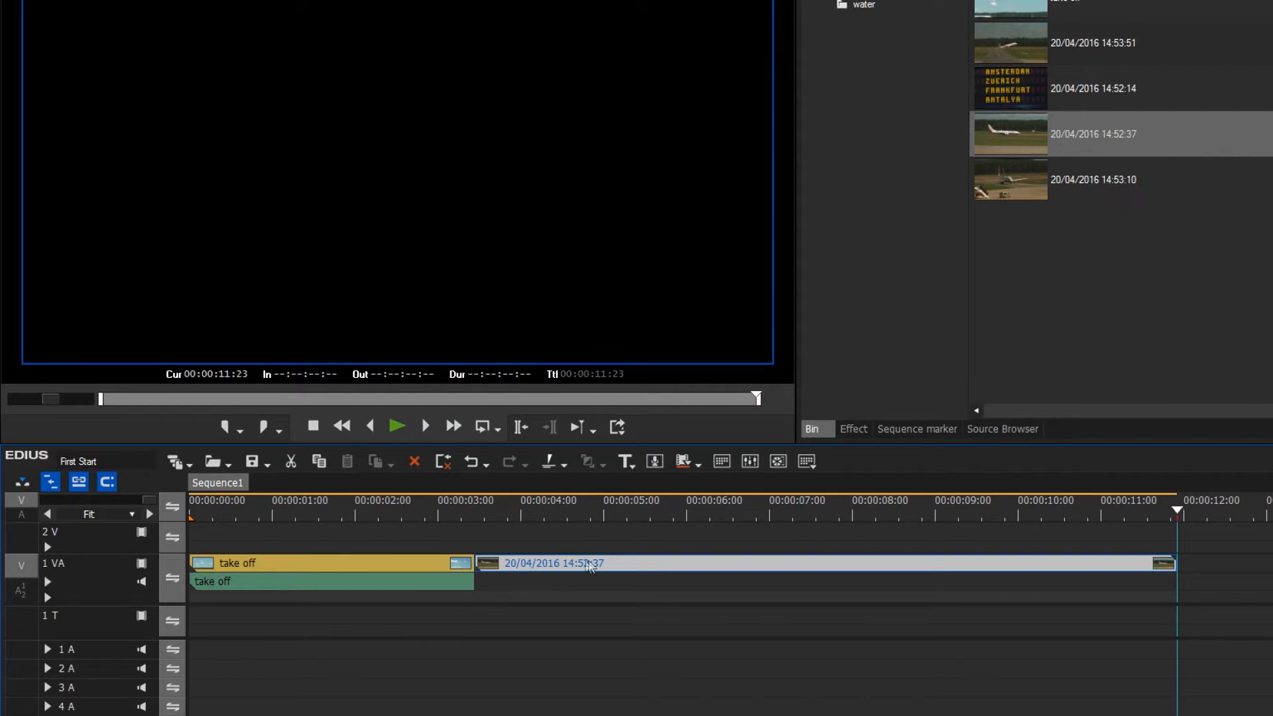
{"action": "mouse_move", "coordinate": [657, 599]}
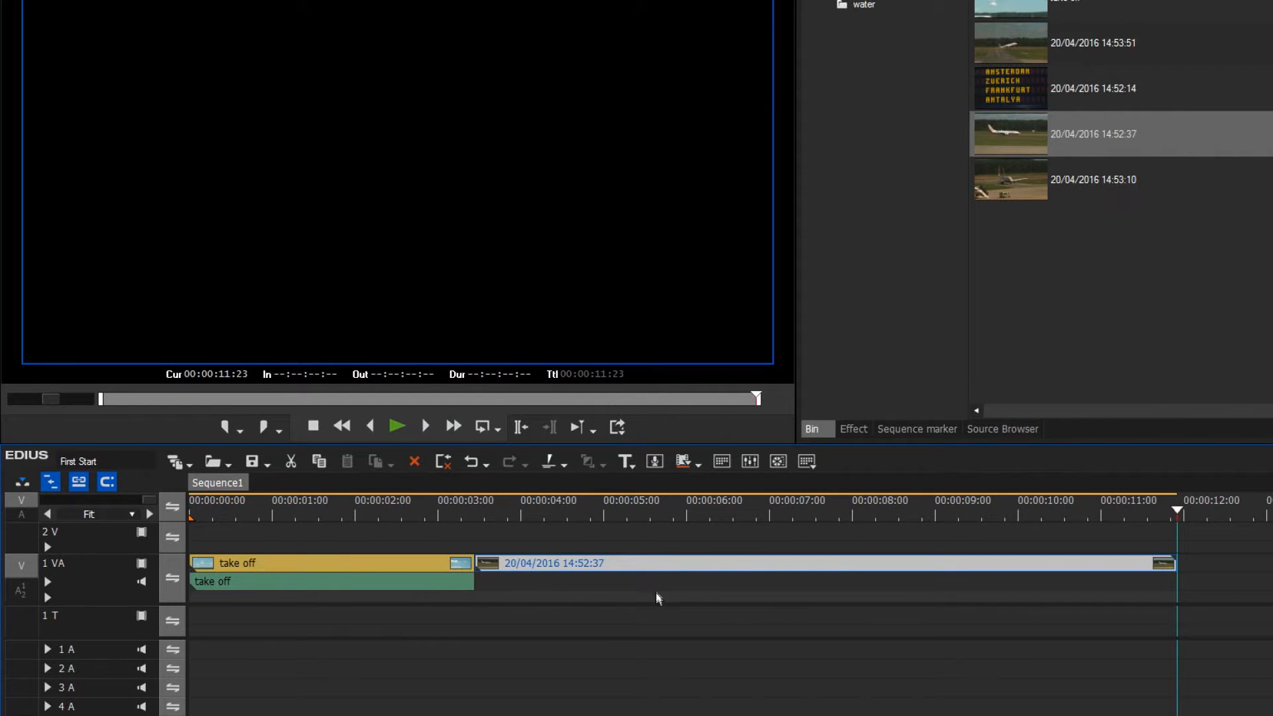
{"action": "mouse_move", "coordinate": [658, 604]}
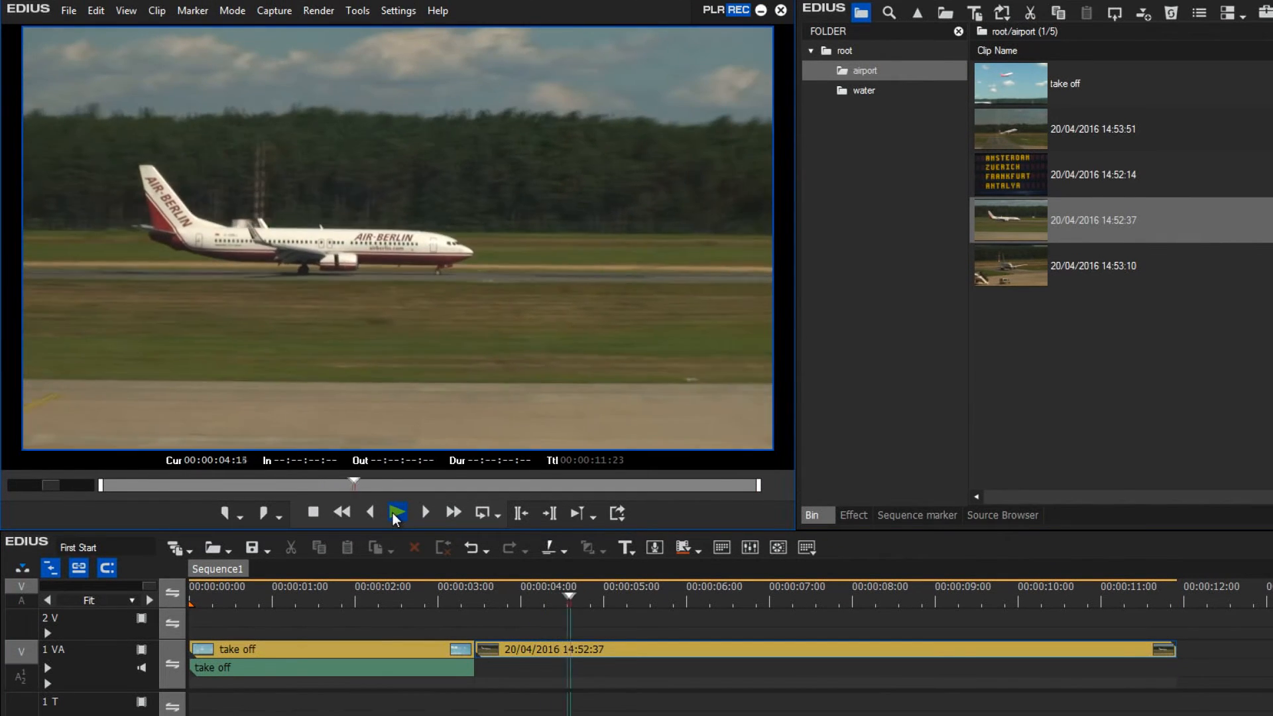
{"action": "left_click", "coordinate": [396, 513]}
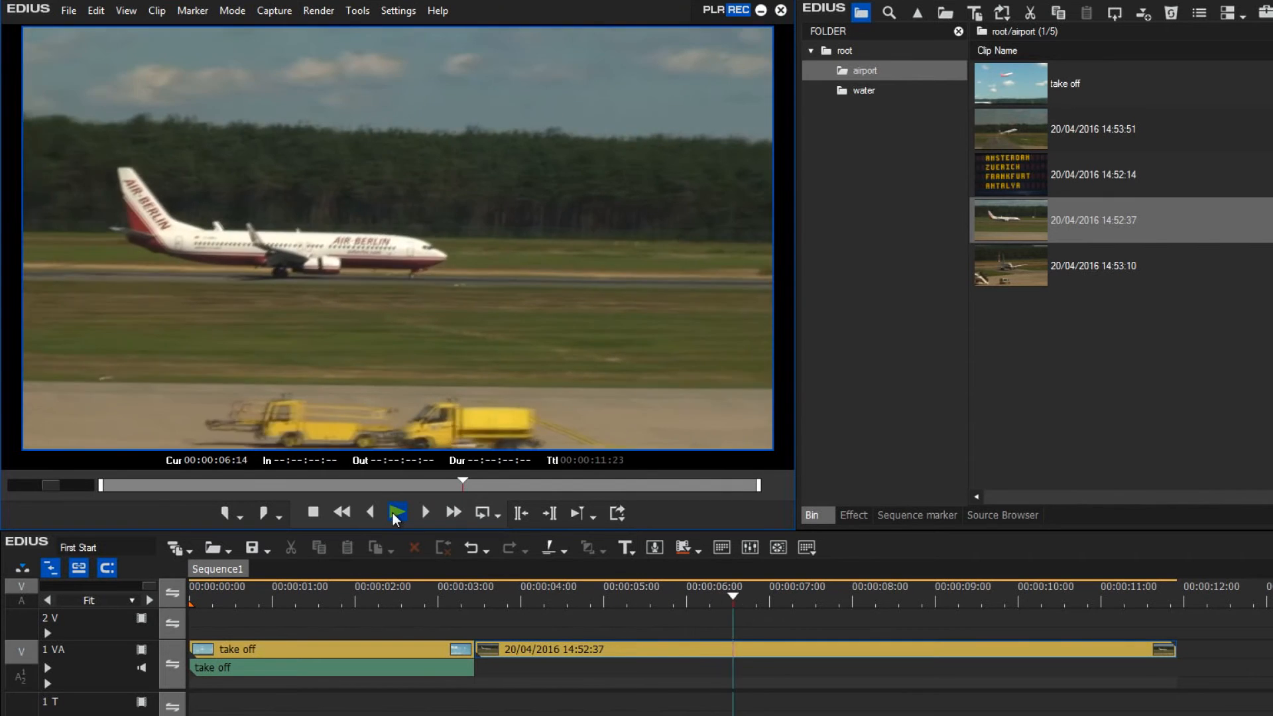
{"action": "left_click", "coordinate": [397, 512]}
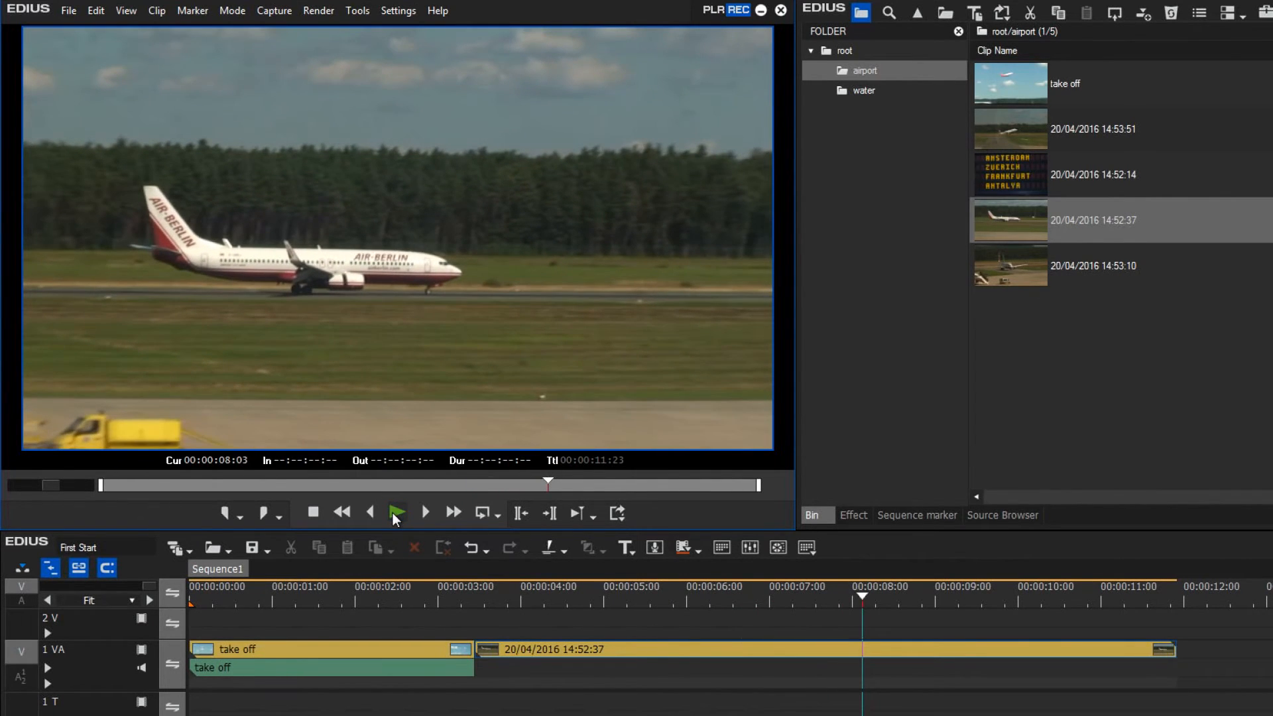